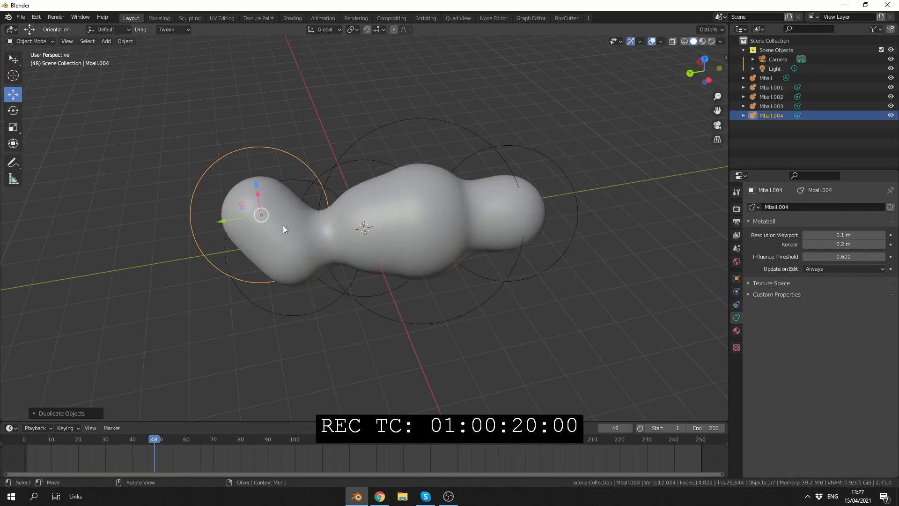
- Duplicate and resize metaballs into a cloud blob, then convert it to a mesh
drag(261, 214, 350, 145)
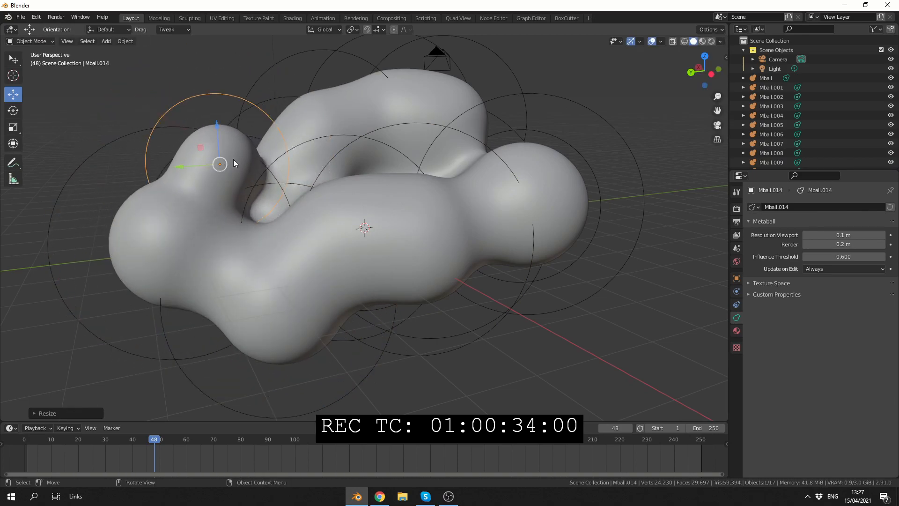
drag(219, 163, 310, 90)
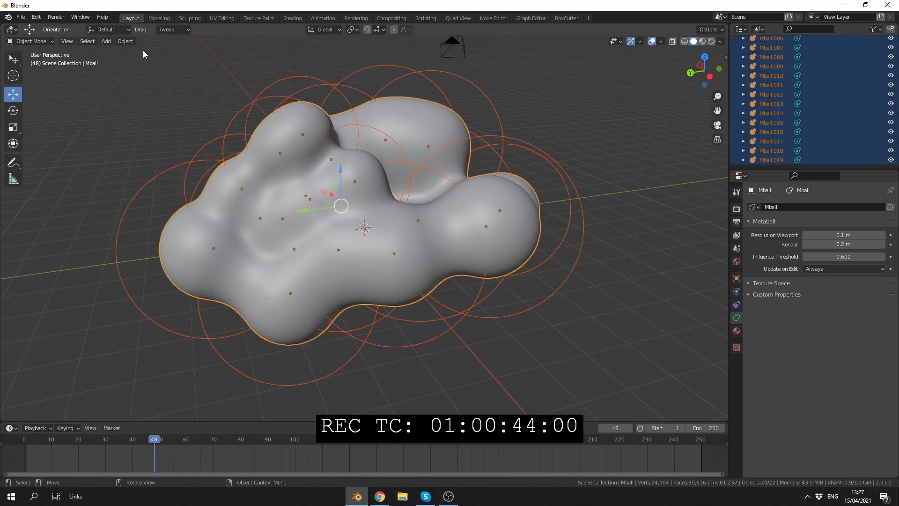
click(124, 40)
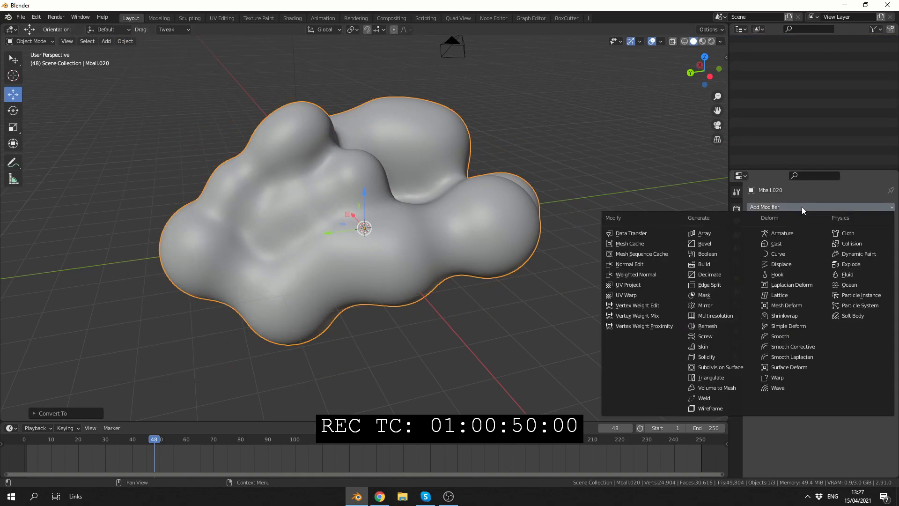
- Add a Remesh modifier in Blocks mode with Octree Depth 7 and Scale 0.700
click(708, 326)
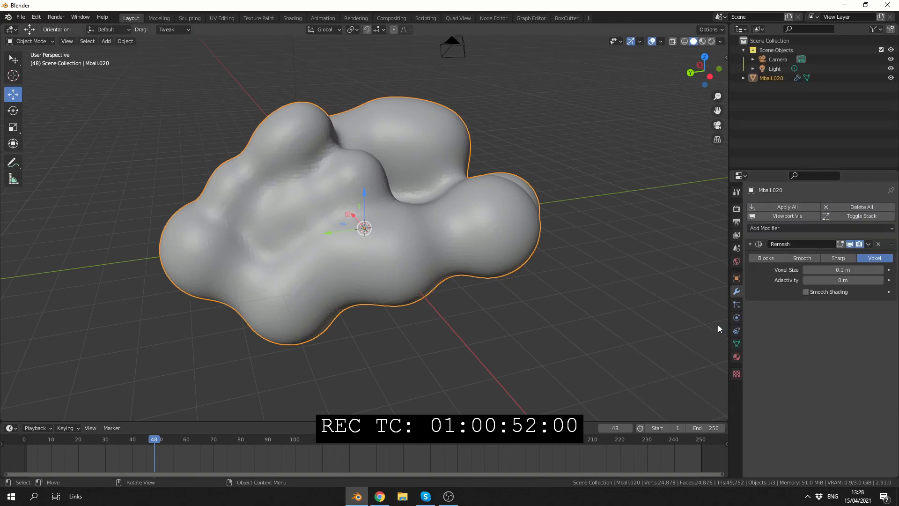
click(766, 258)
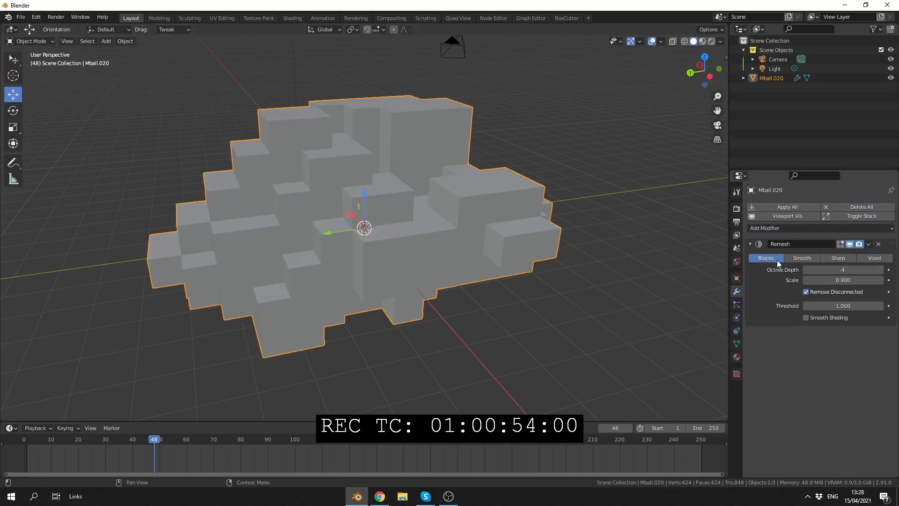
click(843, 270)
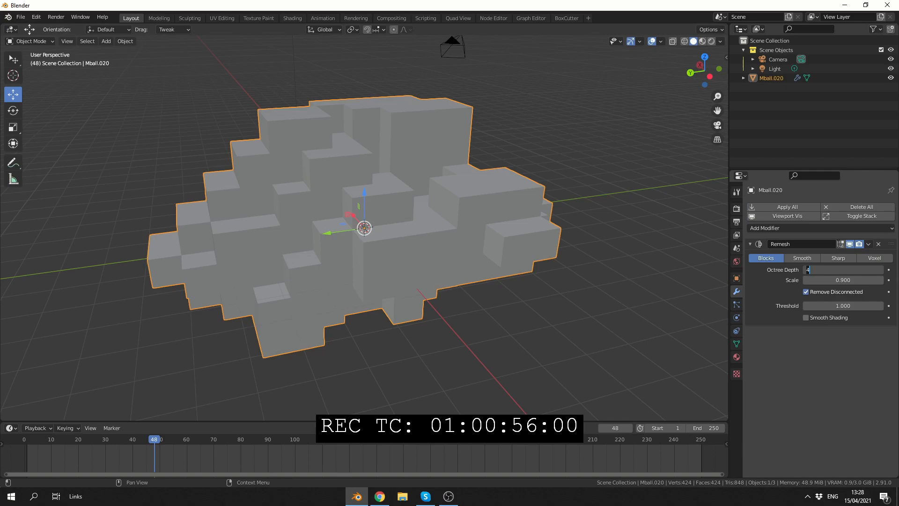
text(7)
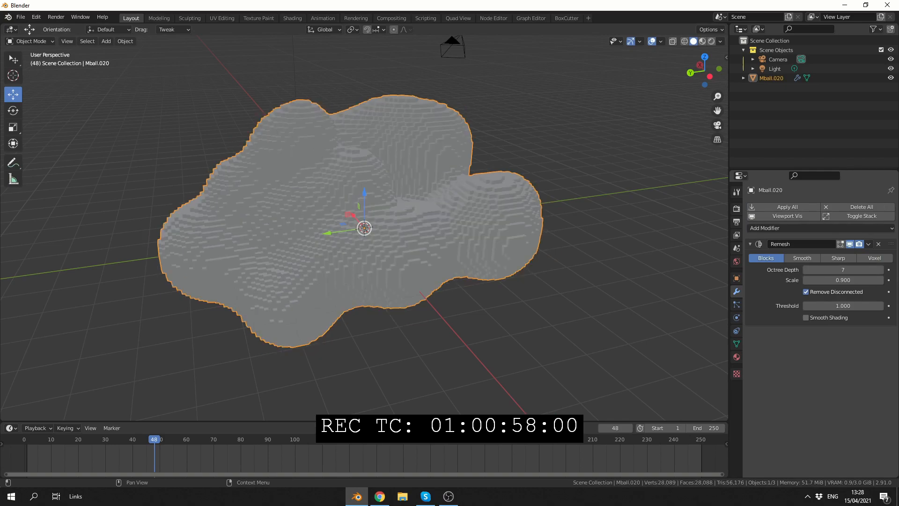
click(843, 280)
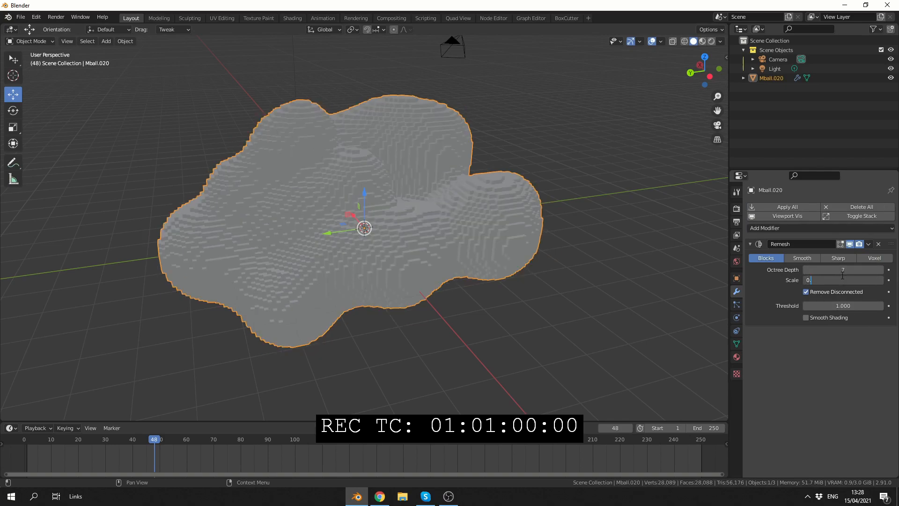
text(0.700)
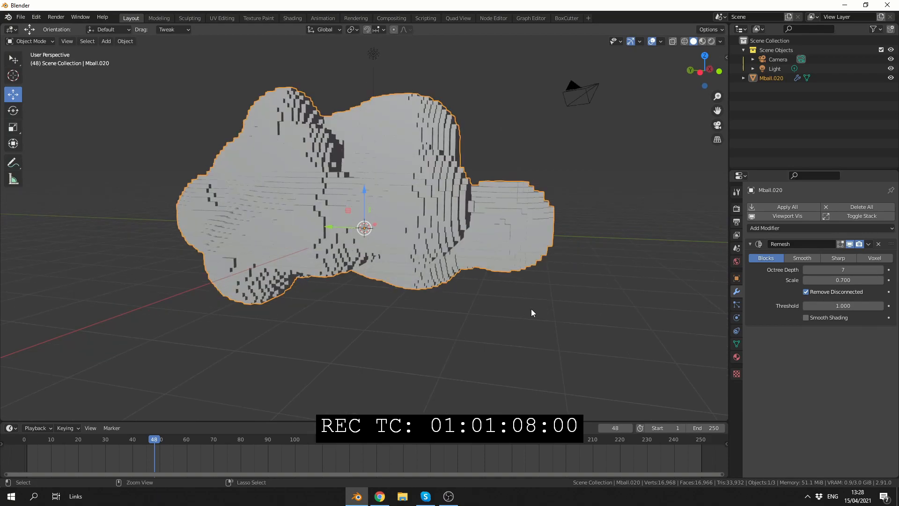
- Place duplicated clouds beside the original and check the three-cloud composition through the camera
key(KP_0)
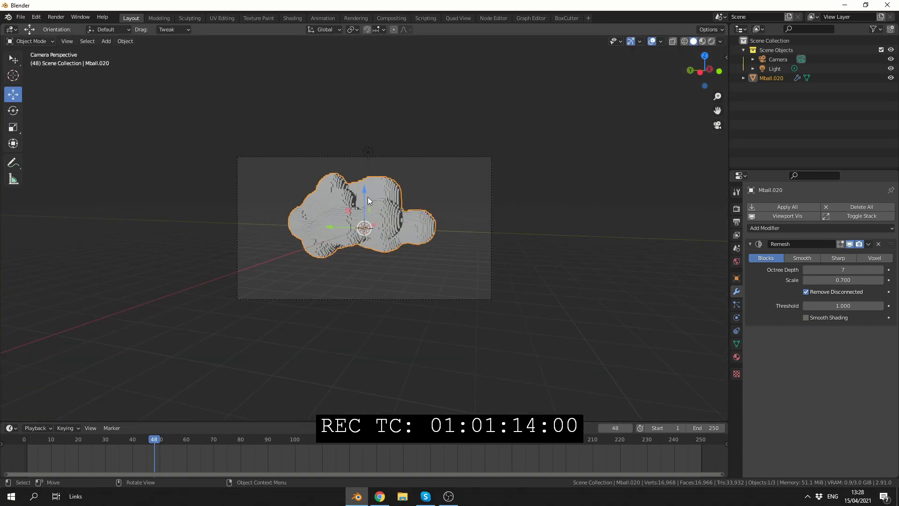
drag(367, 227, 337, 234)
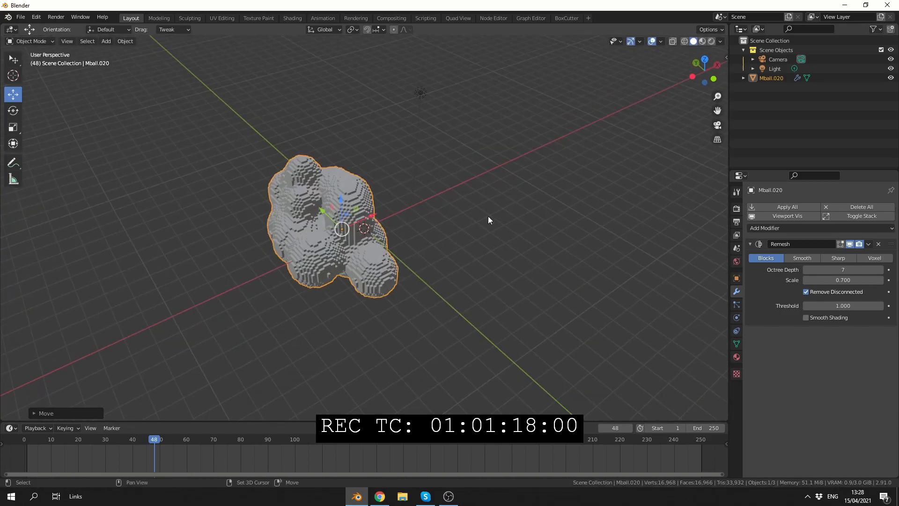
drag(341, 228, 516, 232)
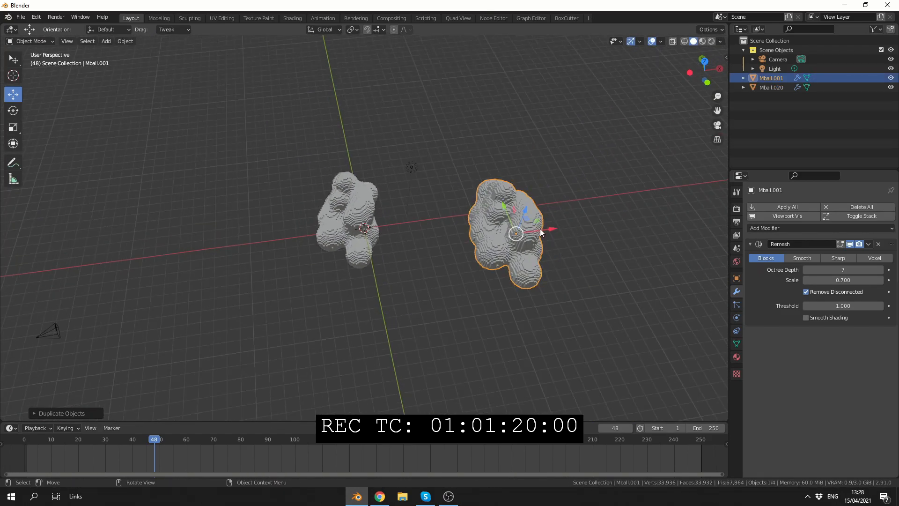
drag(516, 232, 602, 192)
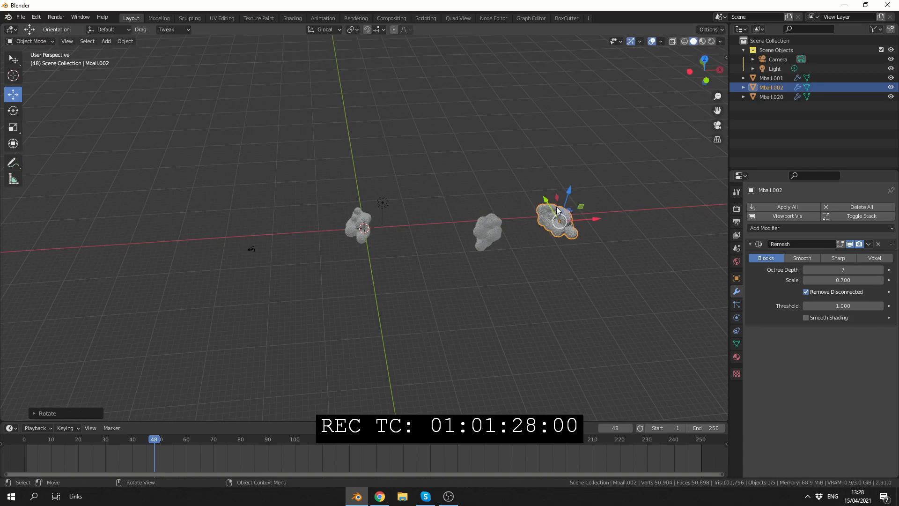
key(KP_0)
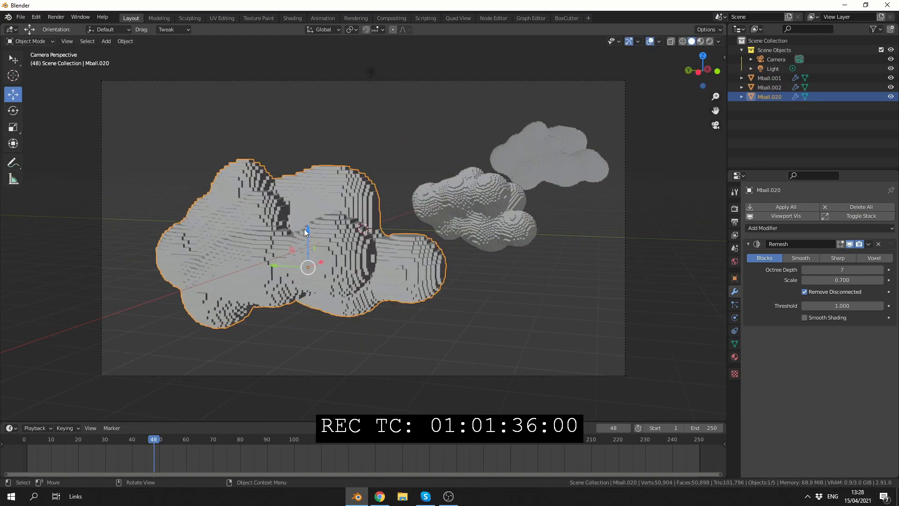
- Set the render engine to Cycles with OpenImageDenoise as the render denoiser
click(735, 192)
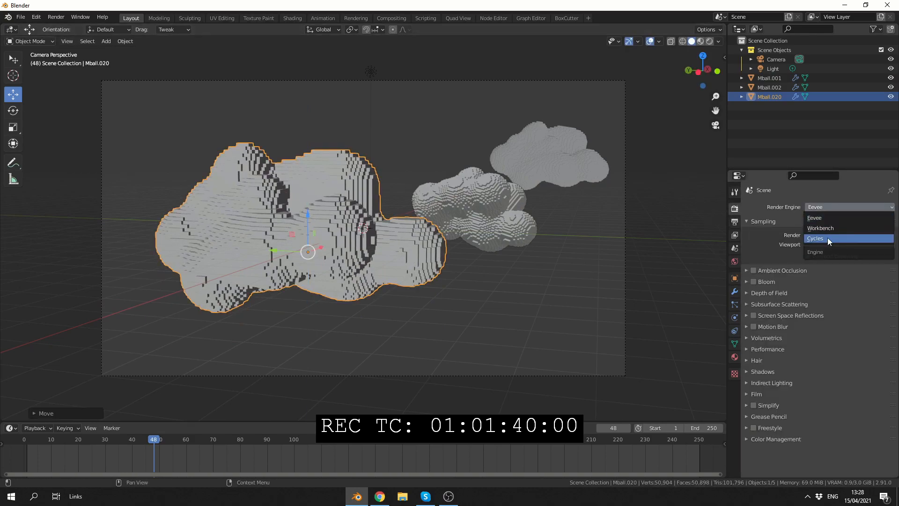
click(814, 238)
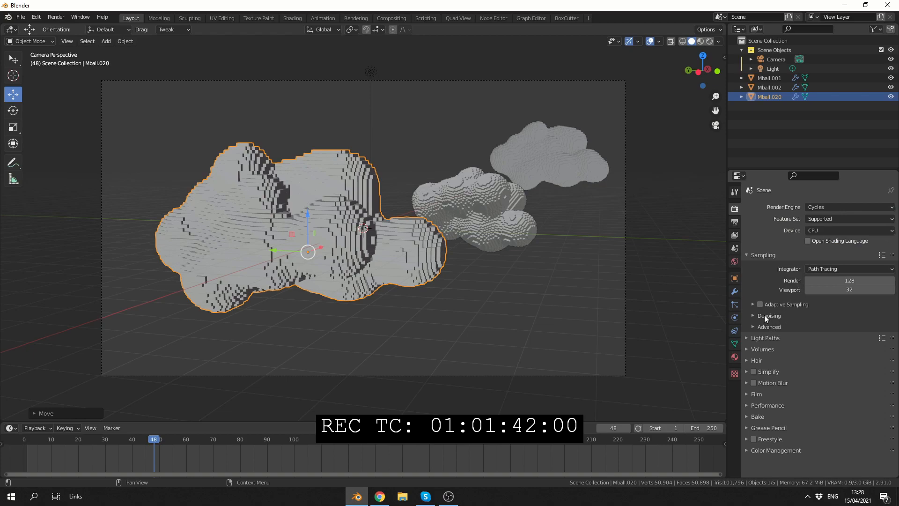
click(769, 316)
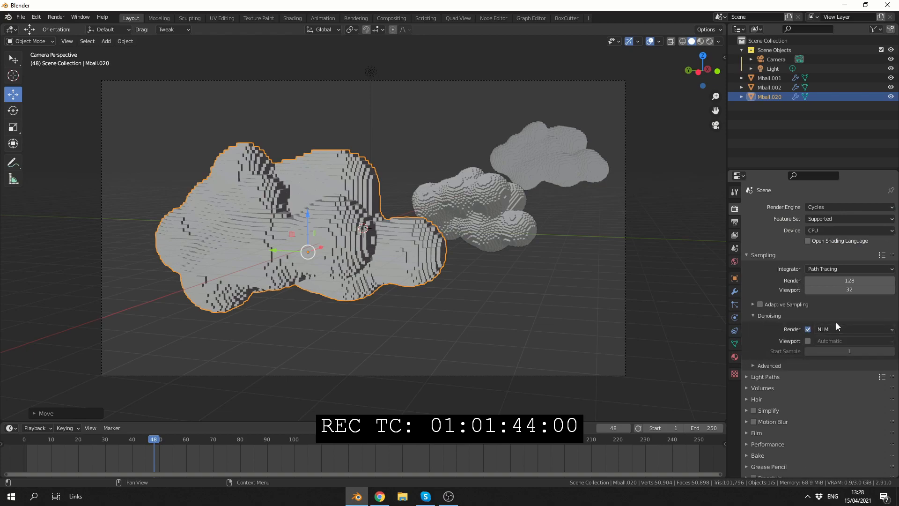
click(851, 329)
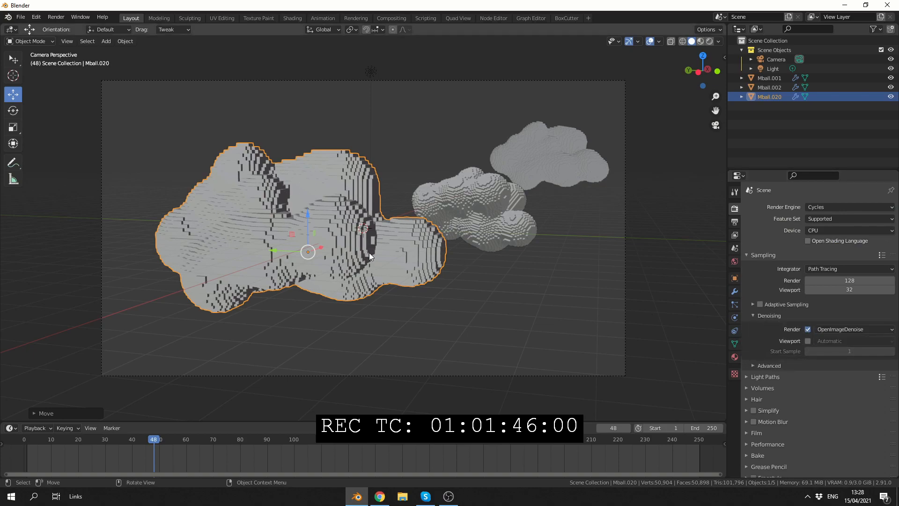
click(776, 59)
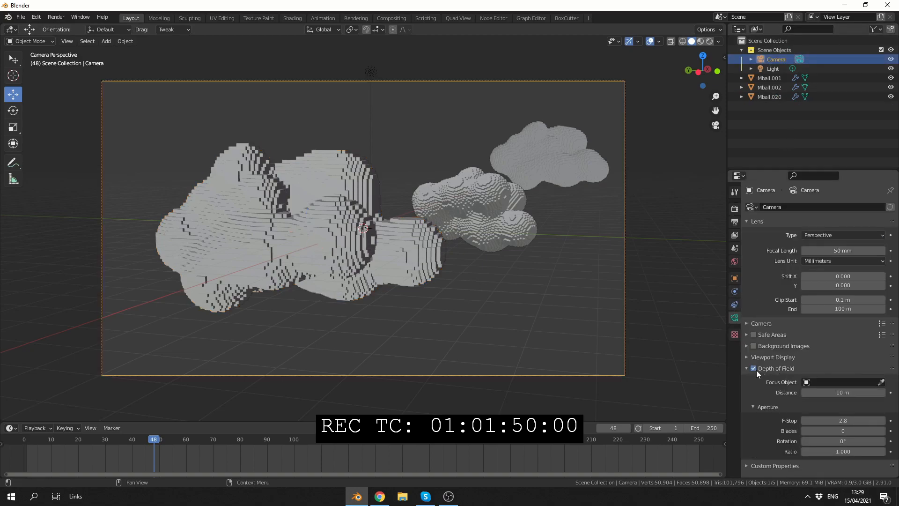
- Enable camera depth of field focused on Mball.020 with F-stop 0.4
click(883, 381)
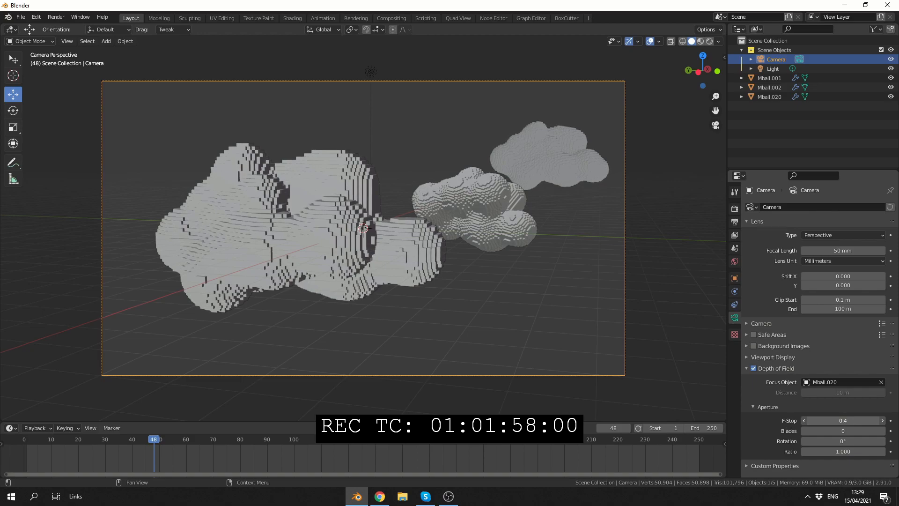
click(697, 41)
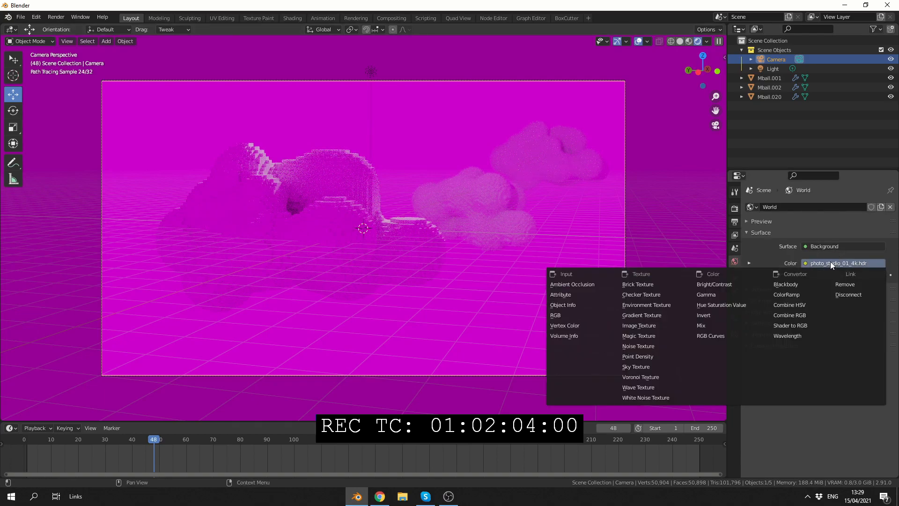
- Remove the missing world image texture and set a plain blue sky colour
click(554, 314)
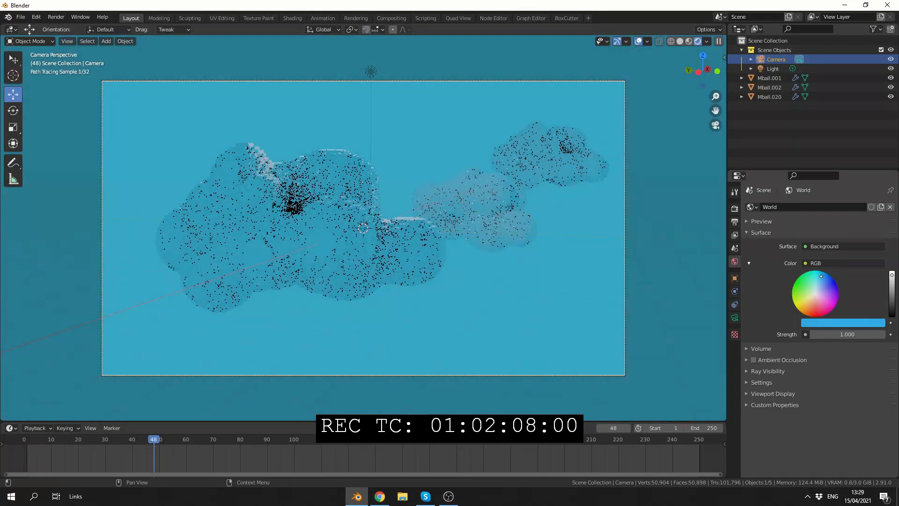
click(772, 68)
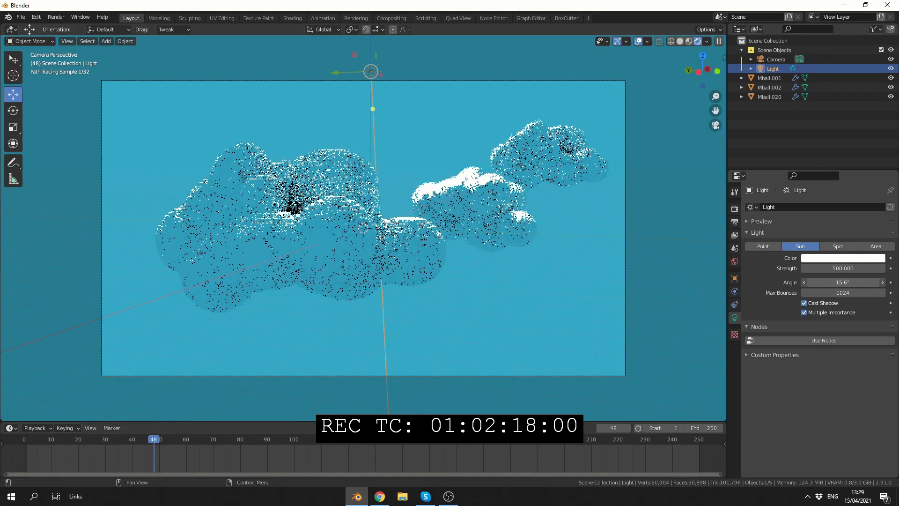
- Widen the sun angle to about 86.9° and give Mball.020 a new whitish material
click(842, 282)
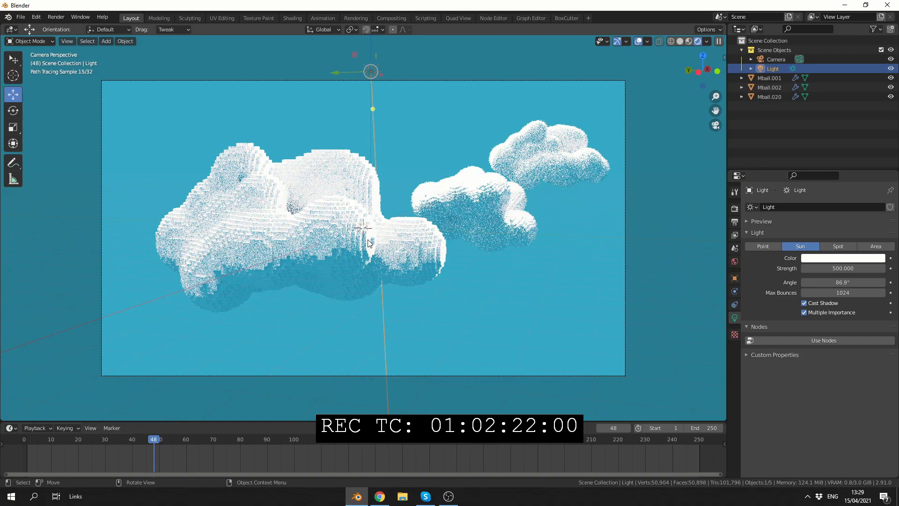
click(310, 235)
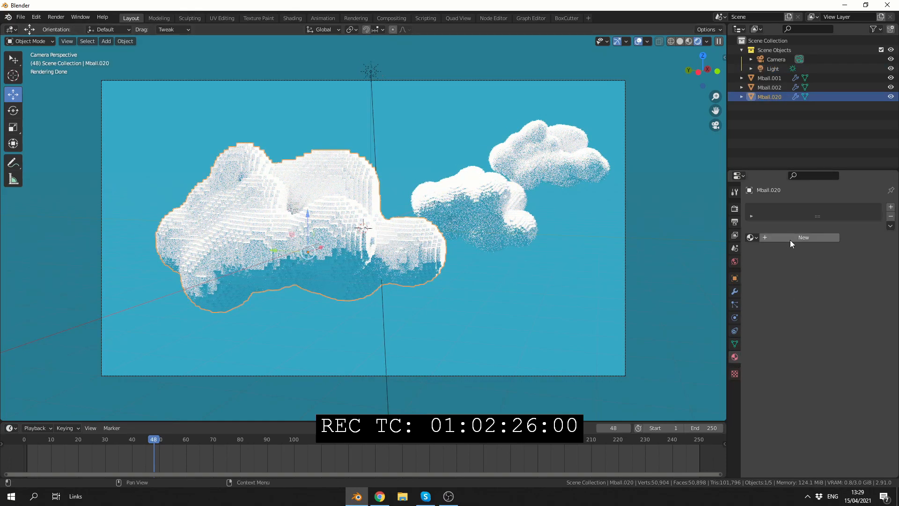
click(803, 237)
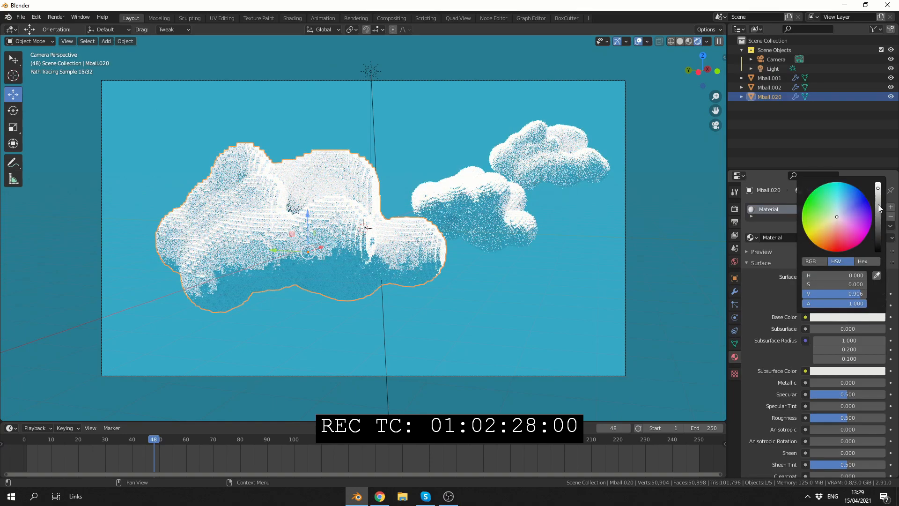